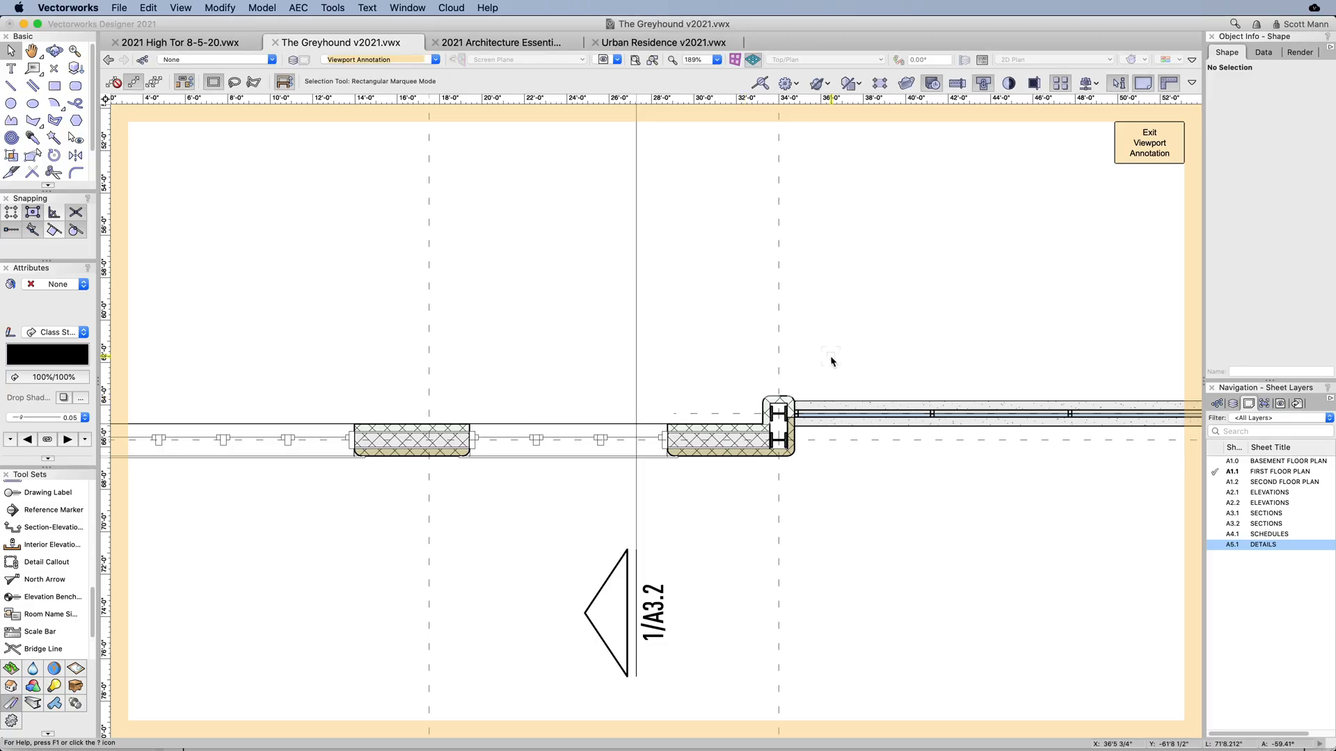
Step: Add a detail callout around the column, linked to a structural detail viewport, then open Marker Improvements
click(39, 561)
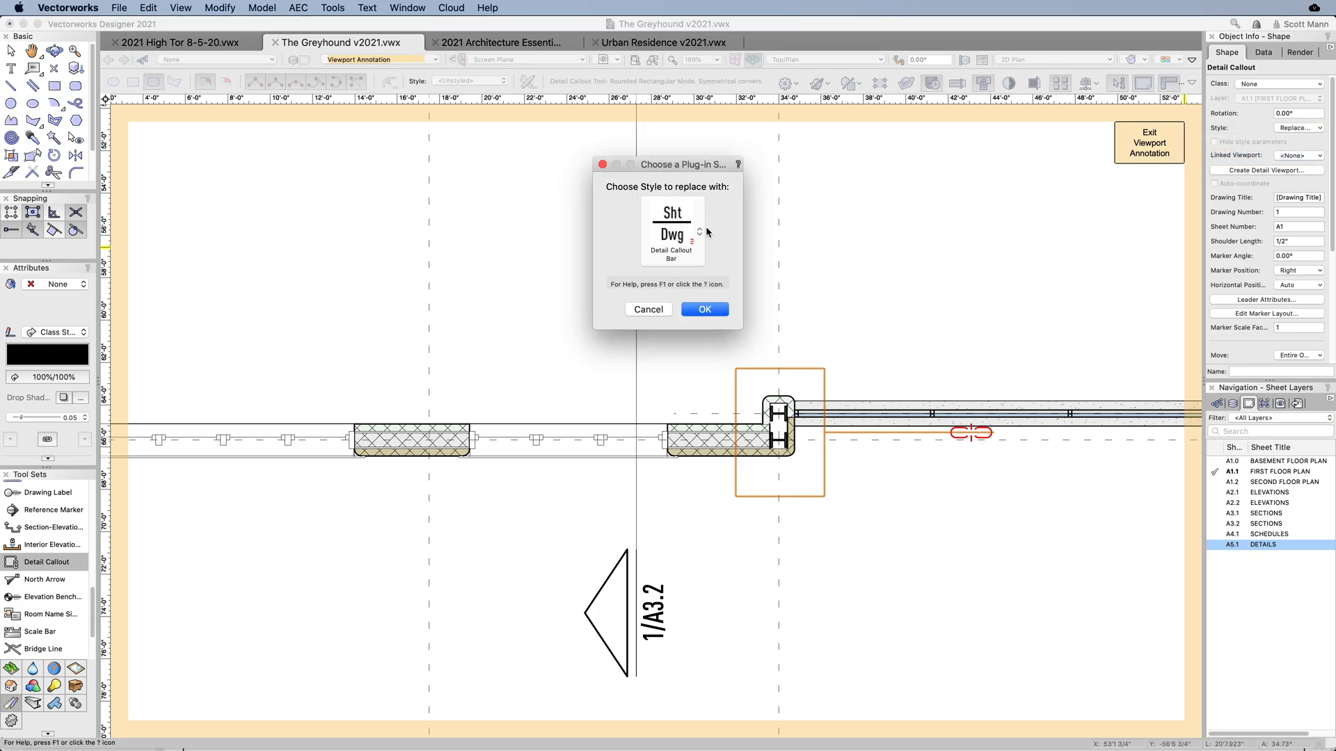
click(704, 309)
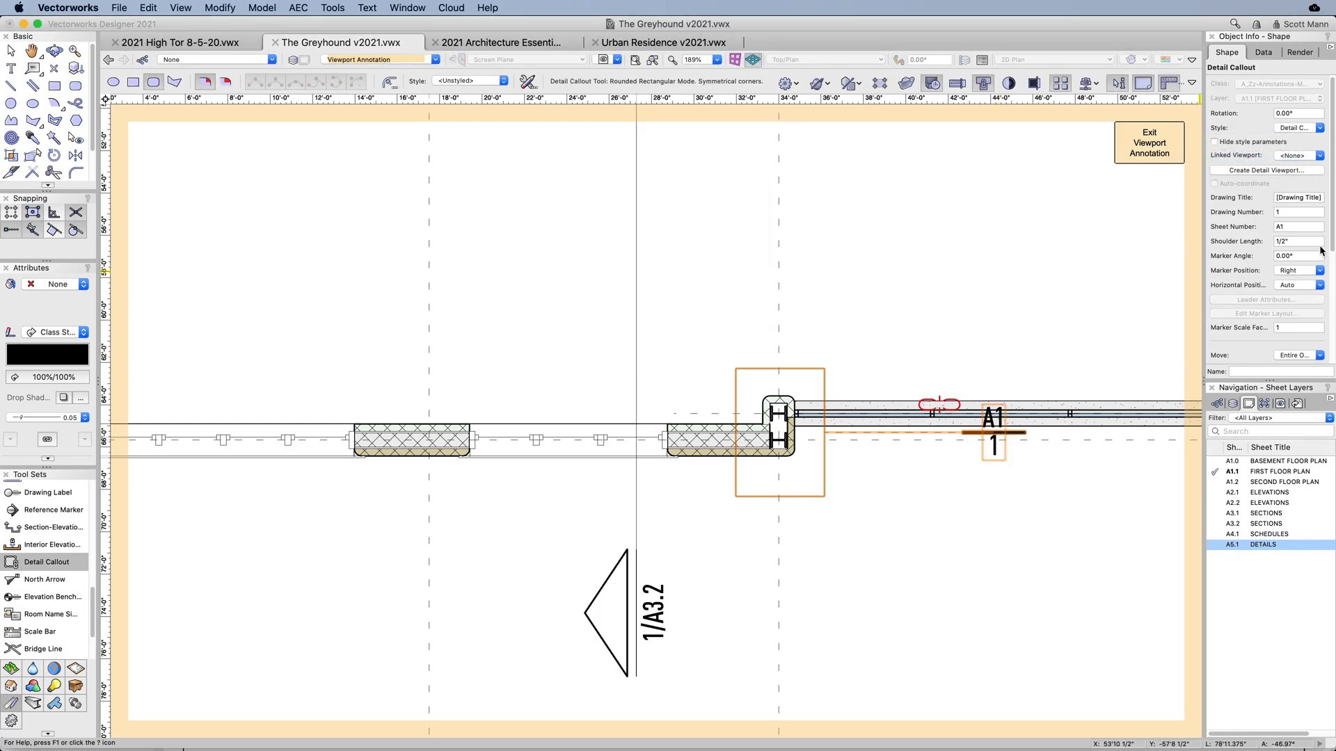
click(1318, 155)
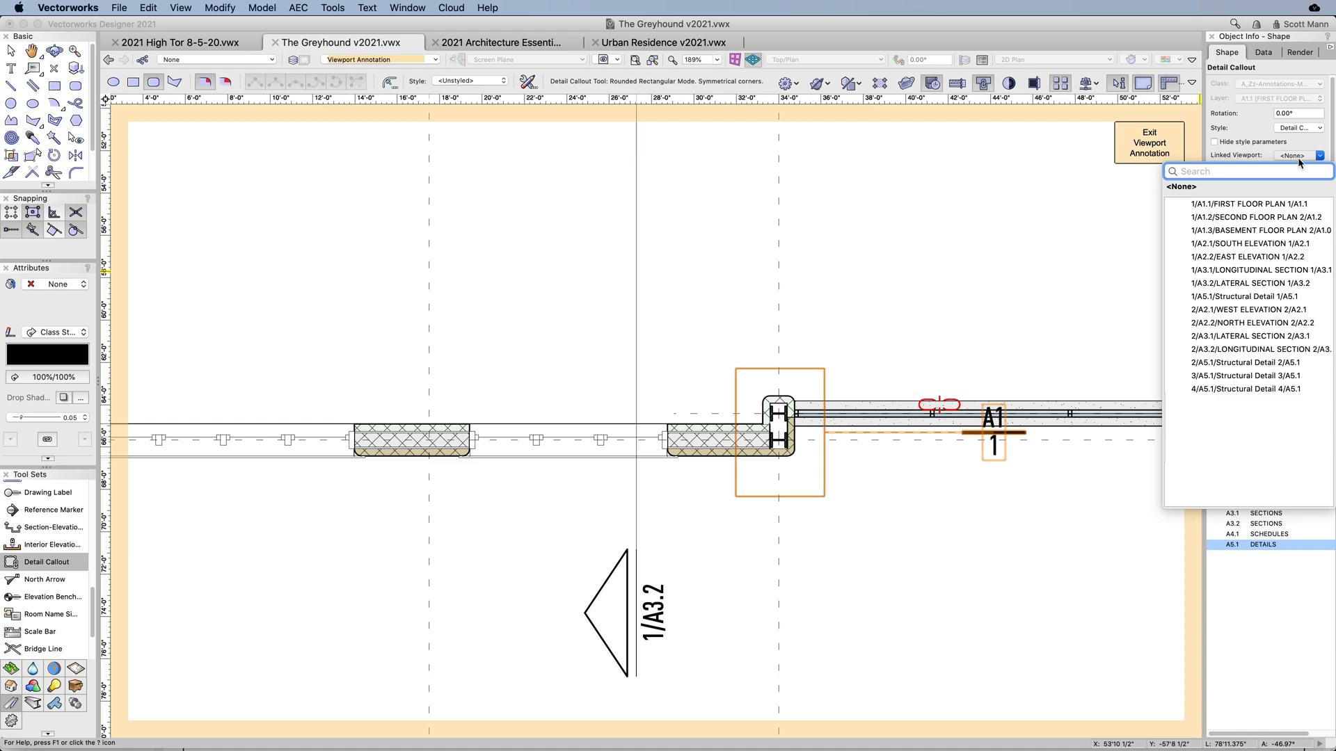
click(1241, 363)
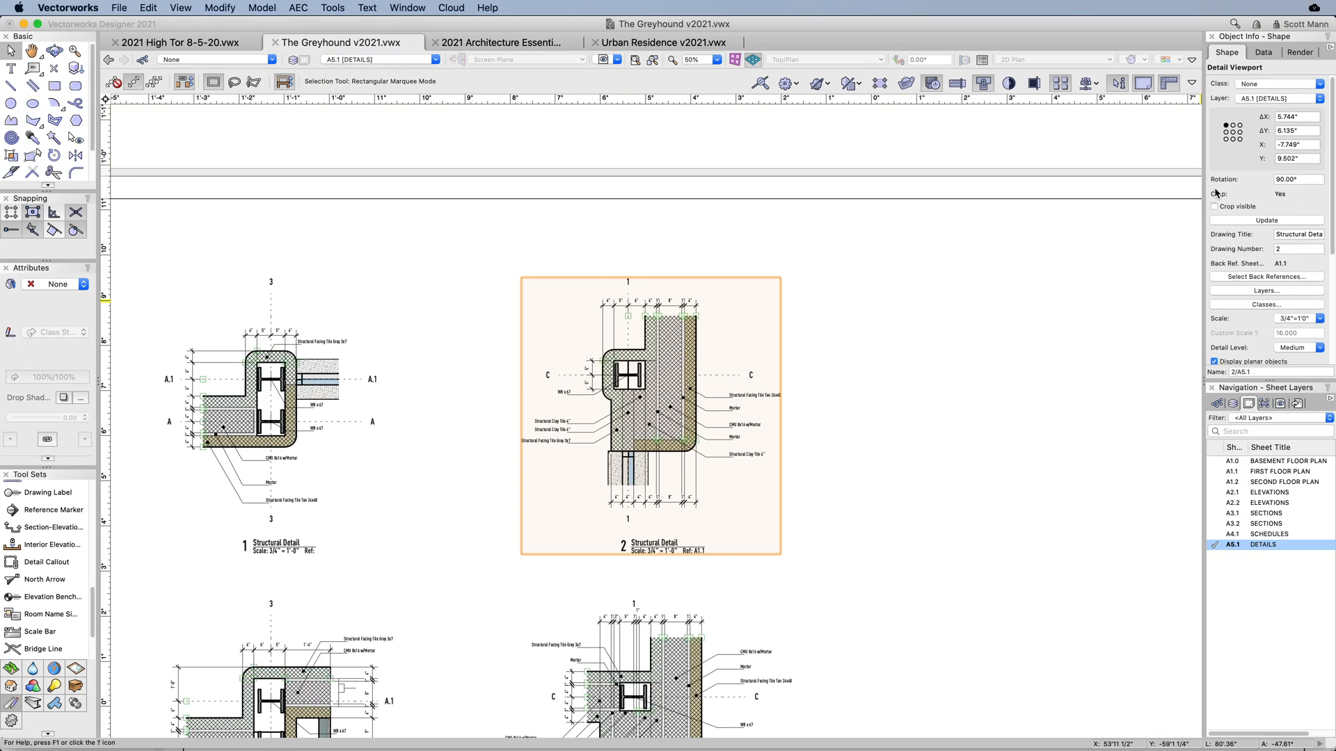
click(662, 42)
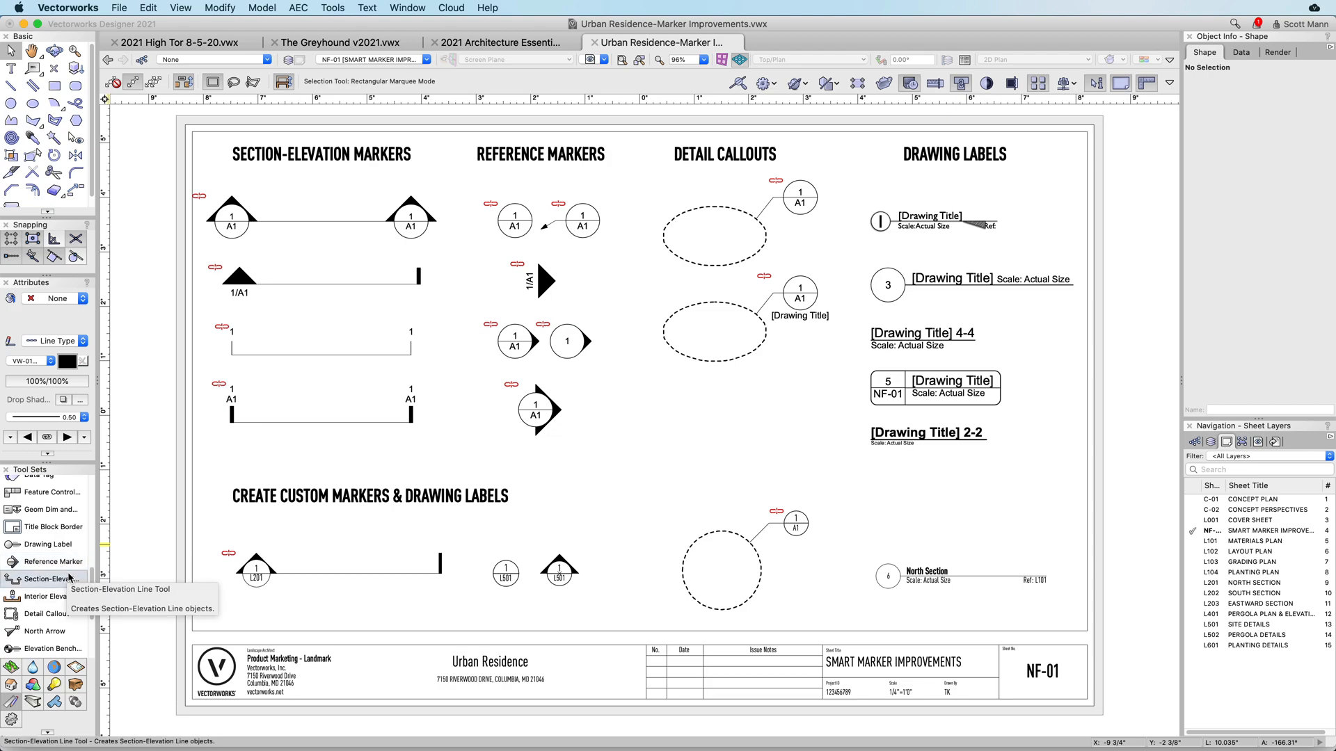
mouse_move(78, 613)
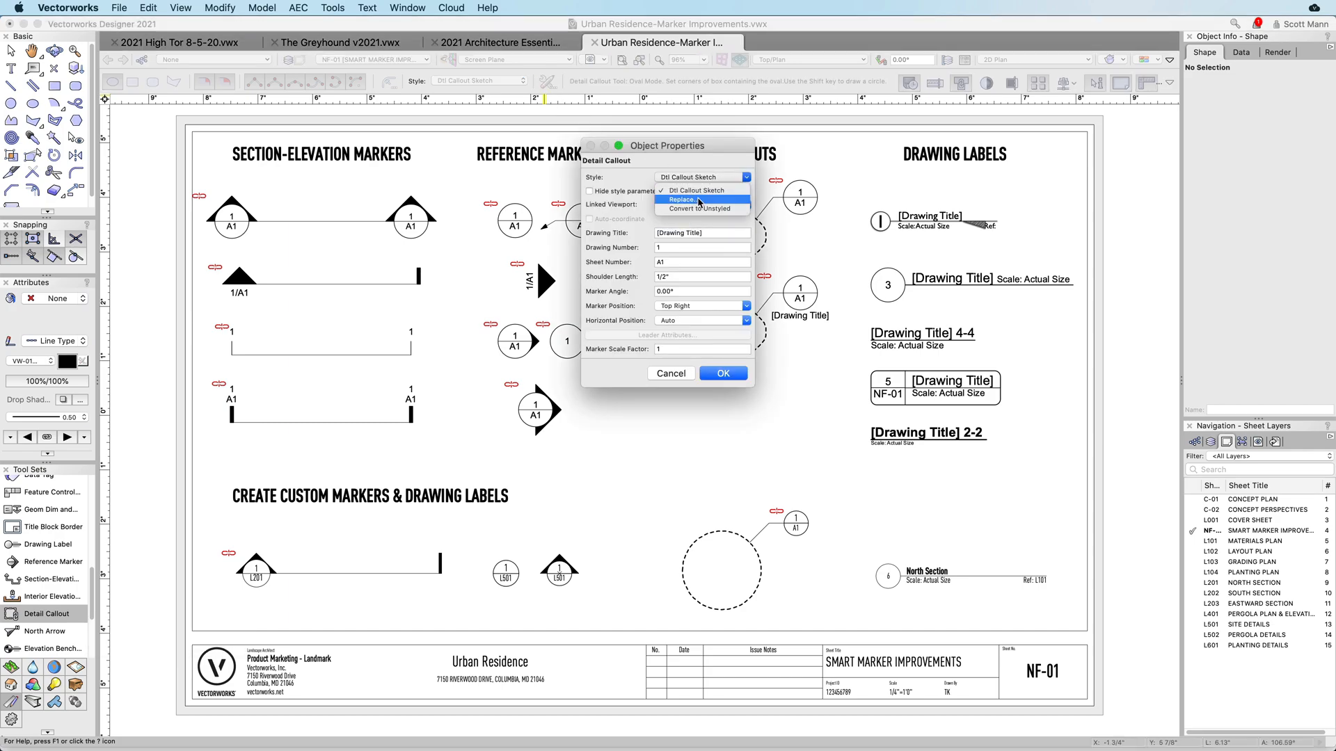
Step: Replace the detail callout style by browsing styles in the High Tor file
click(681, 199)
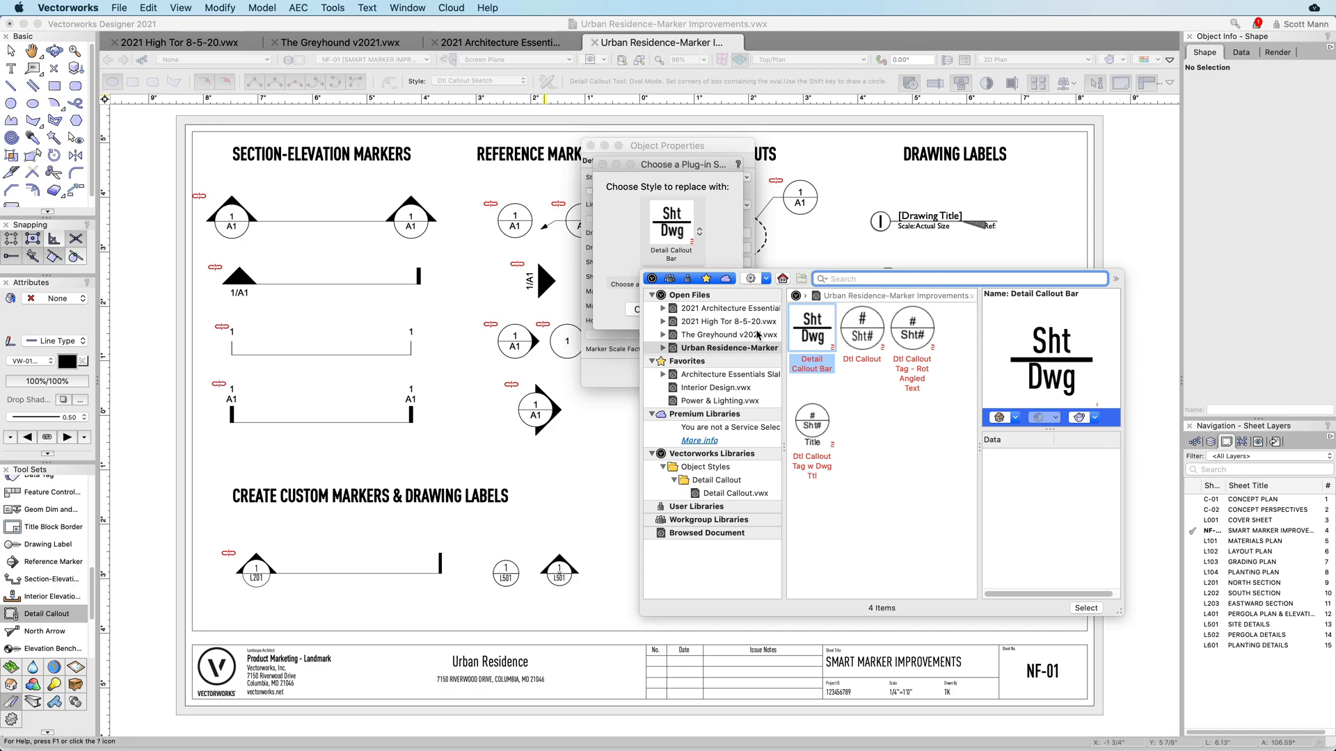
click(728, 322)
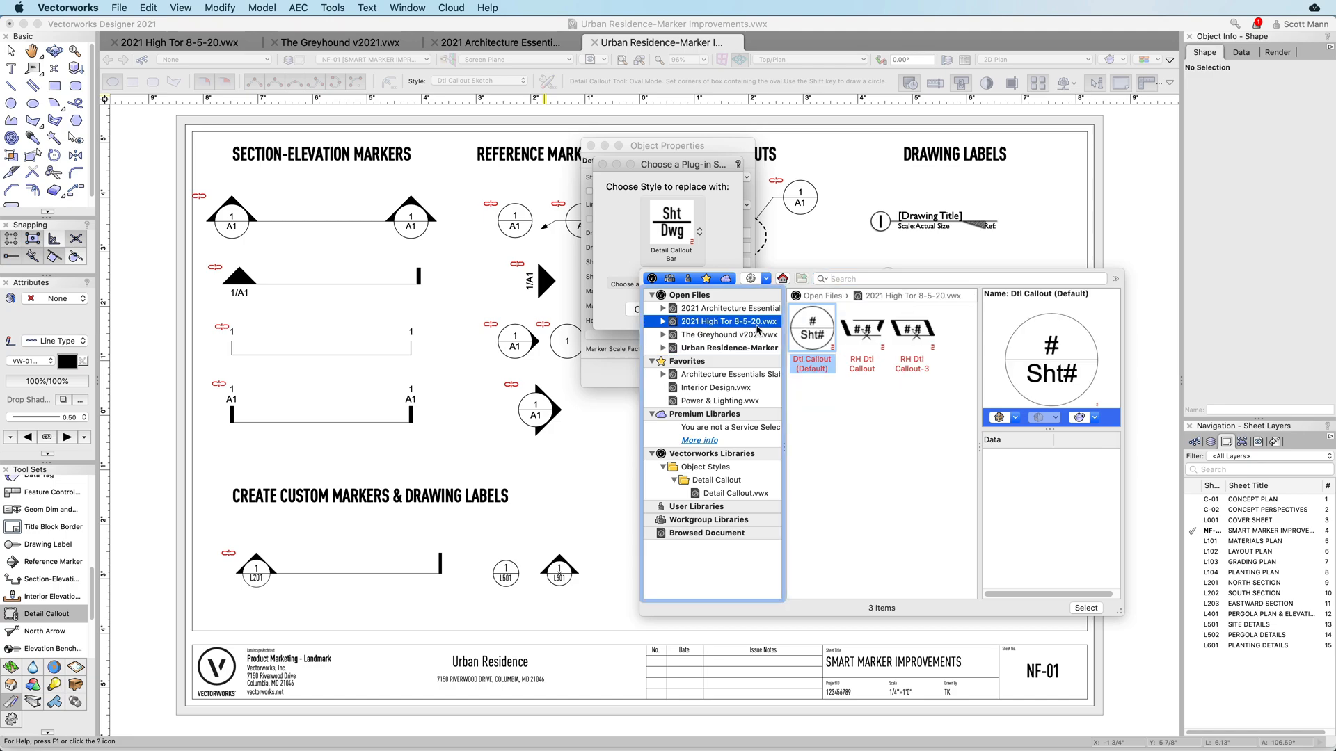
click(729, 348)
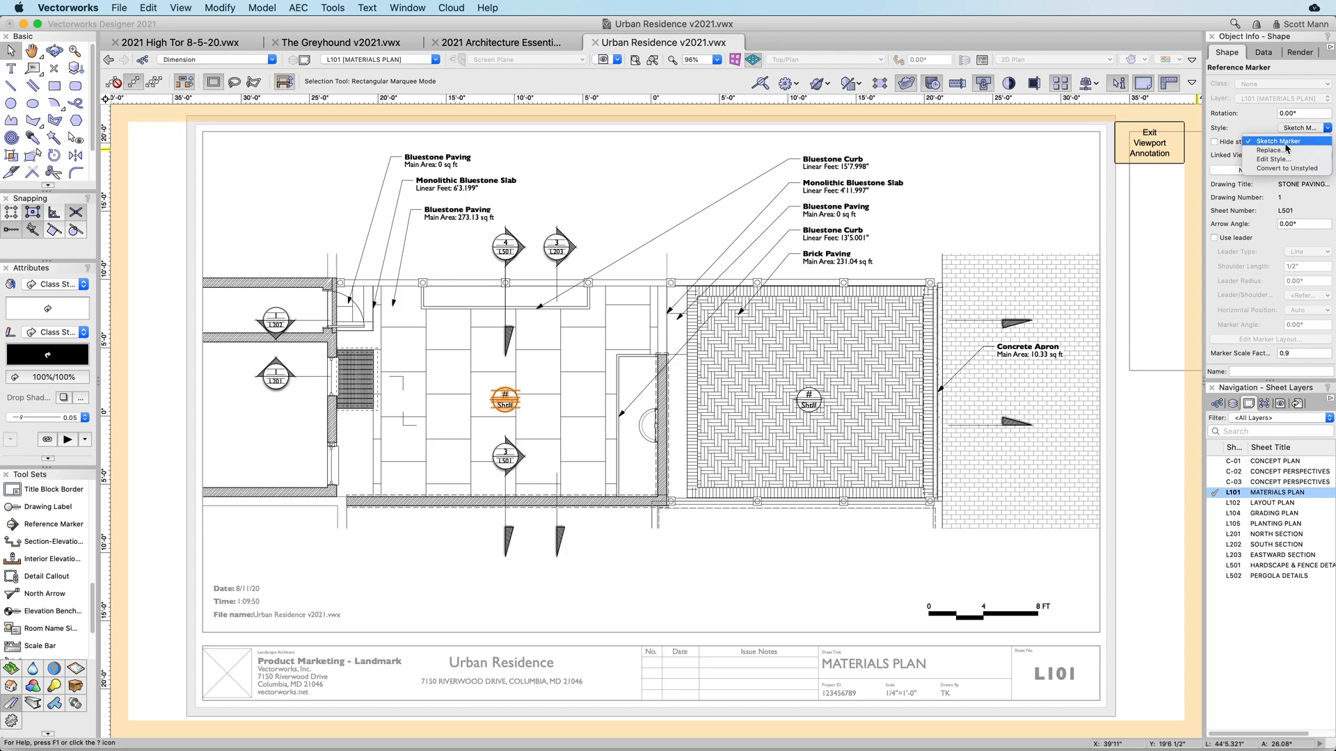
Step: Open the reference marker's layout, with its circle, number and sheet fields, for editing
click(1274, 159)
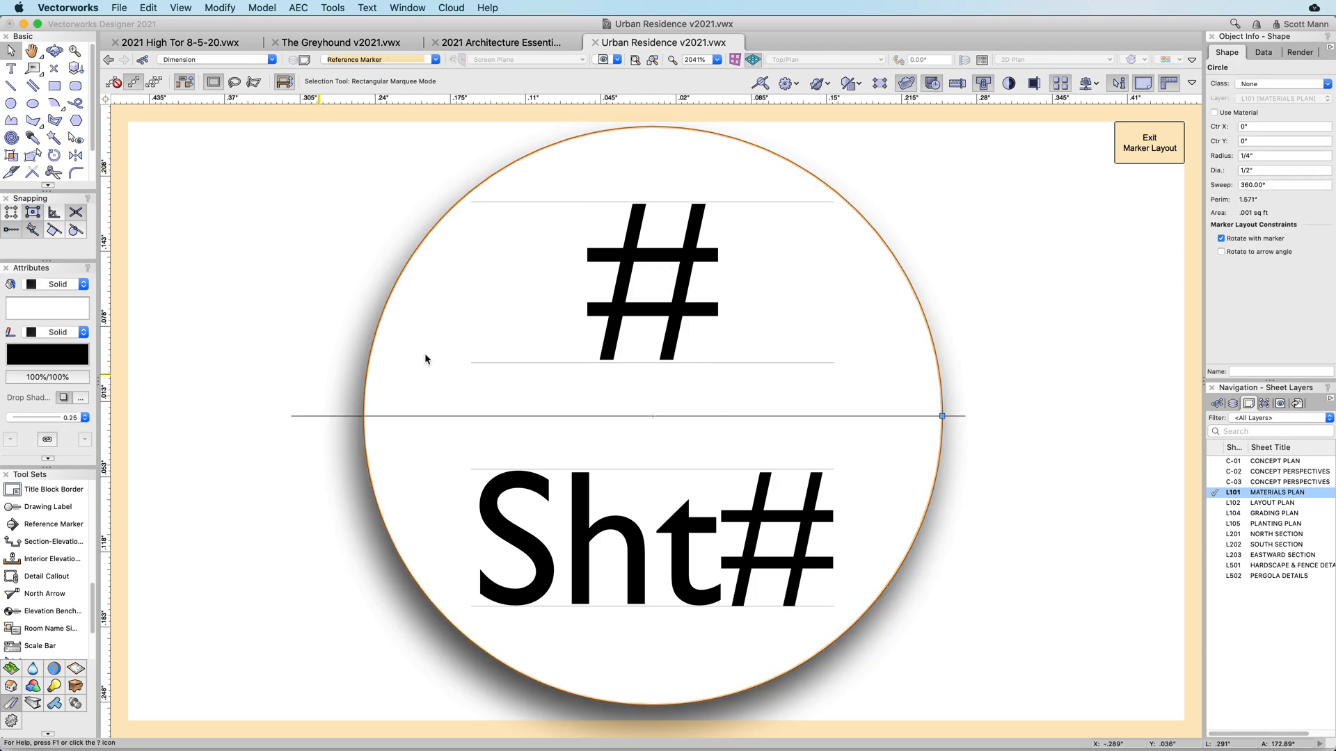
Step: Make the marker's top # text dynamic text showing the Drawing Number field
click(652, 281)
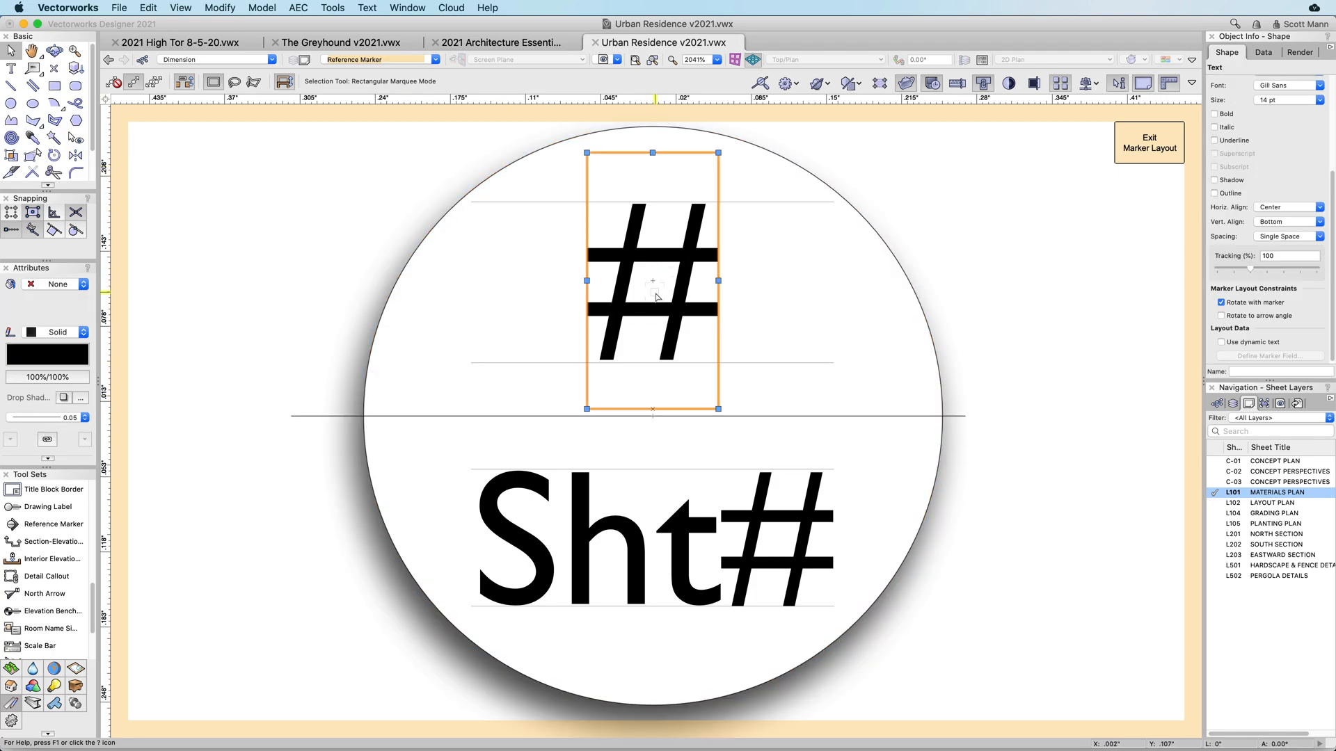
click(1220, 342)
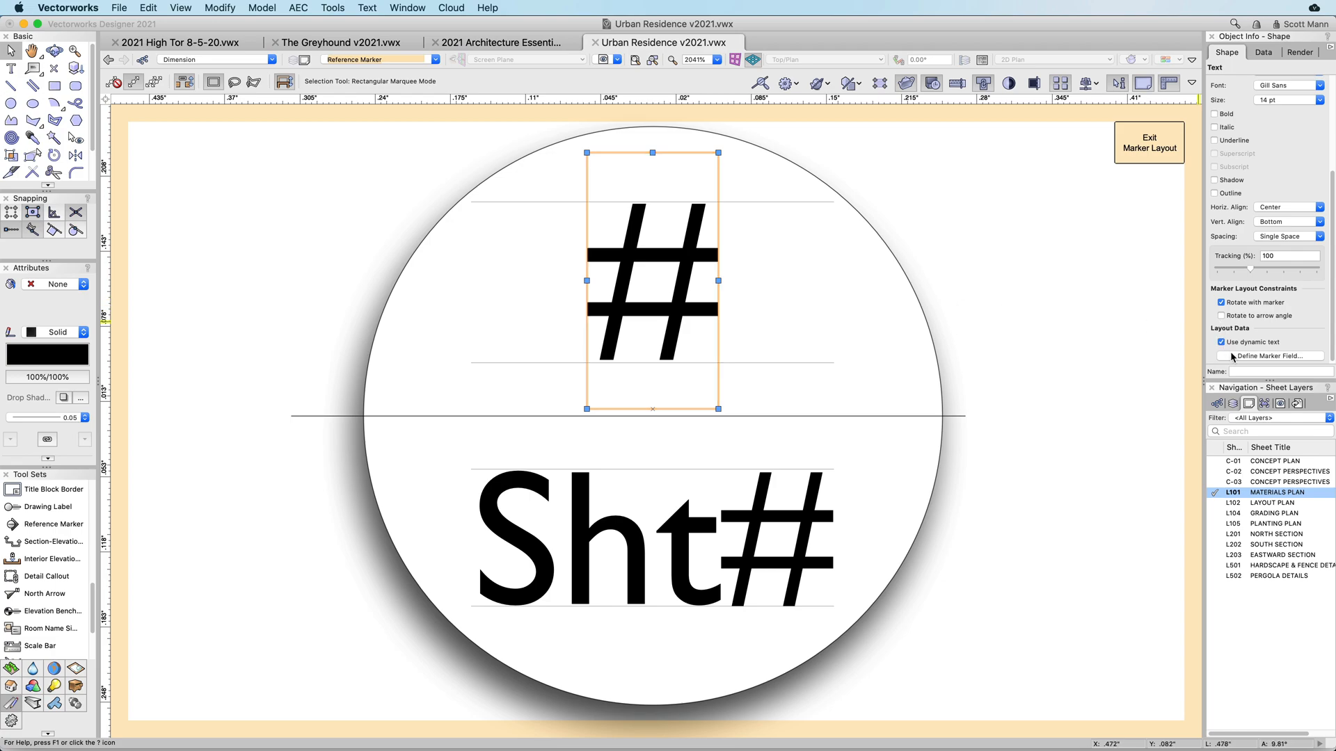
click(1271, 355)
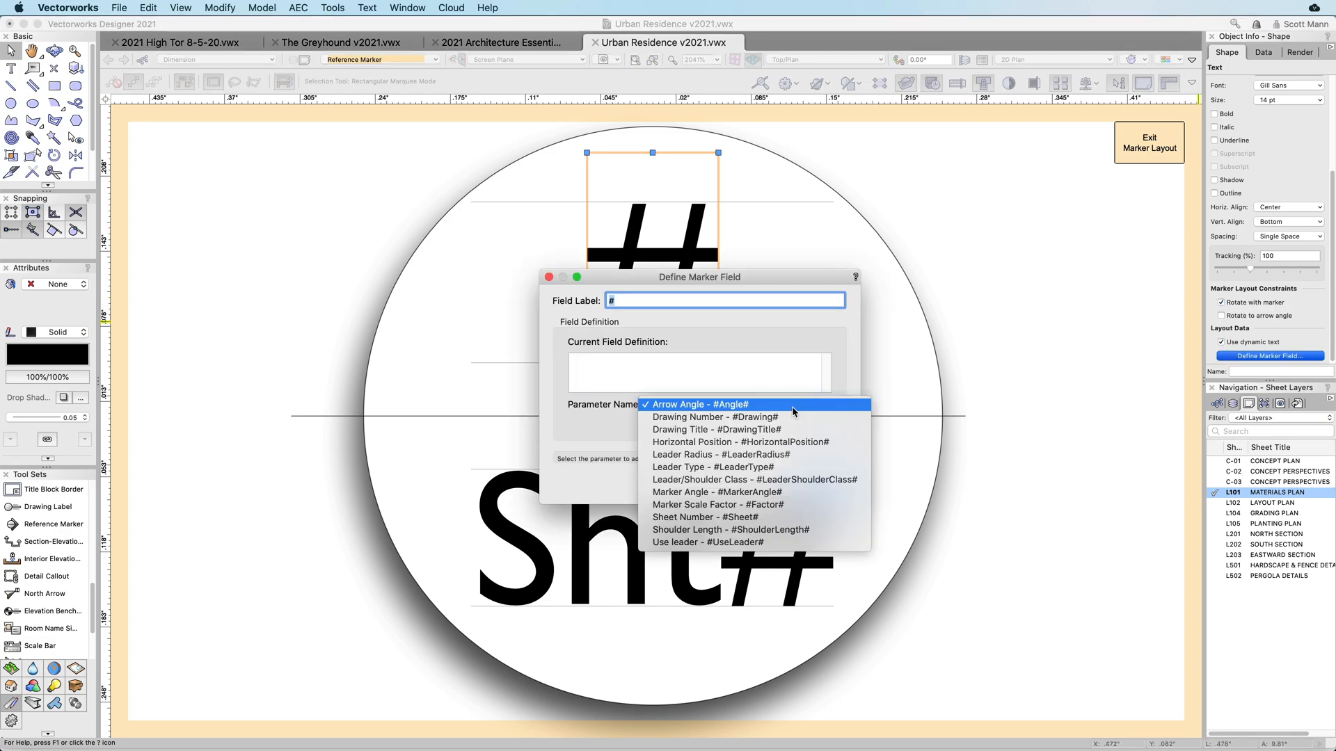
click(715, 416)
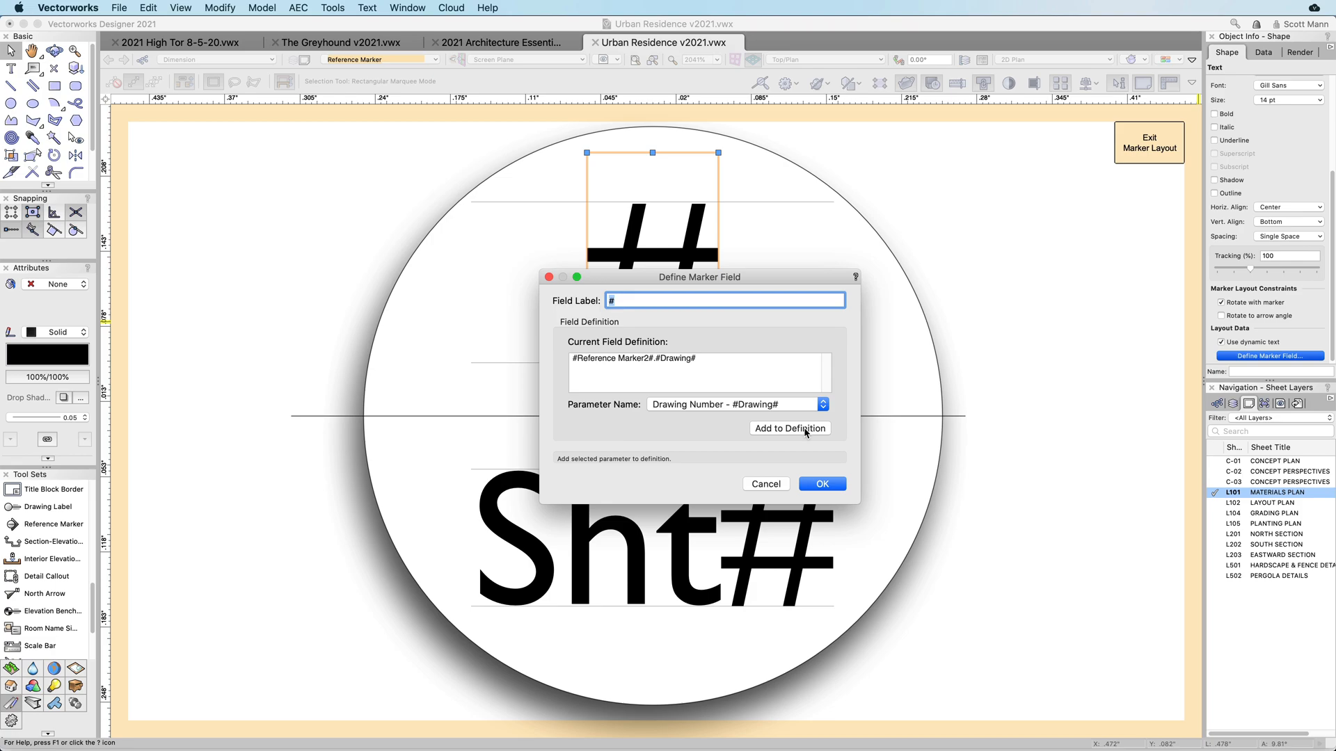
click(822, 484)
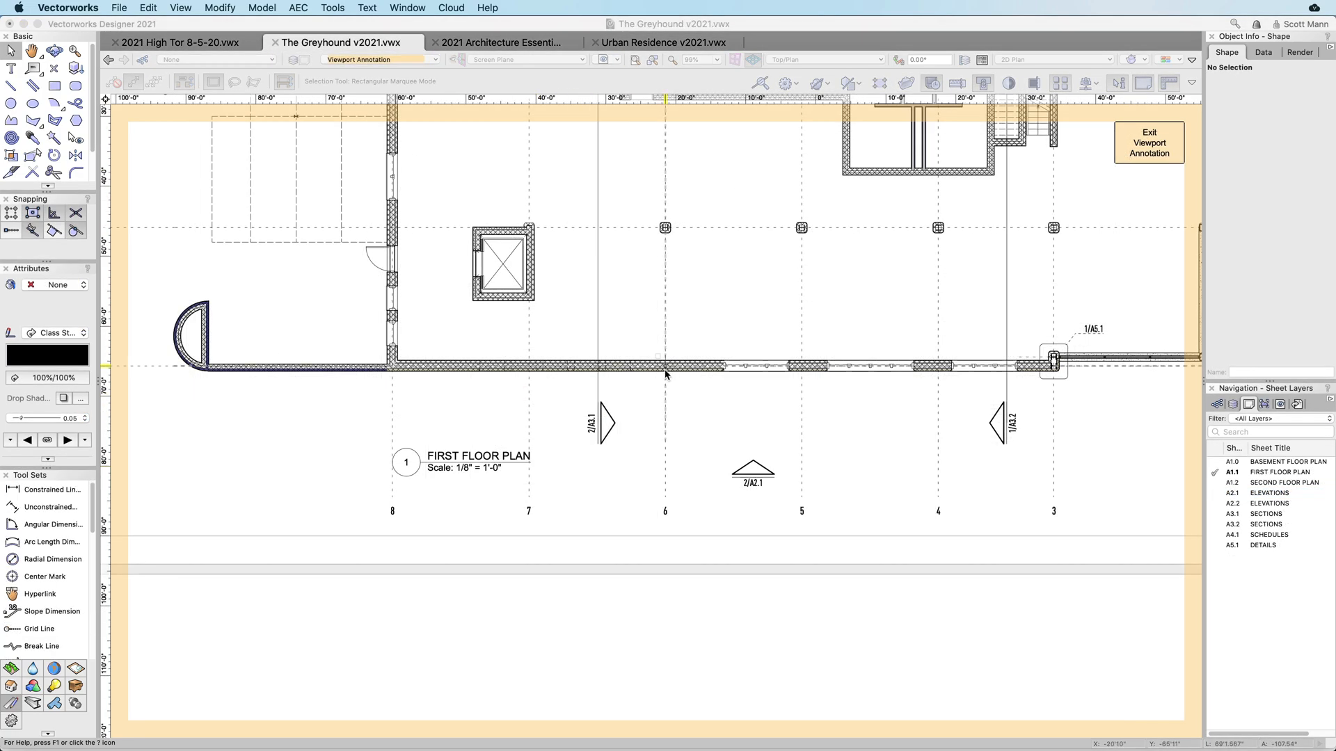
Step: Replace the First Floor Plan drawing label's style with DL Standard
click(479, 459)
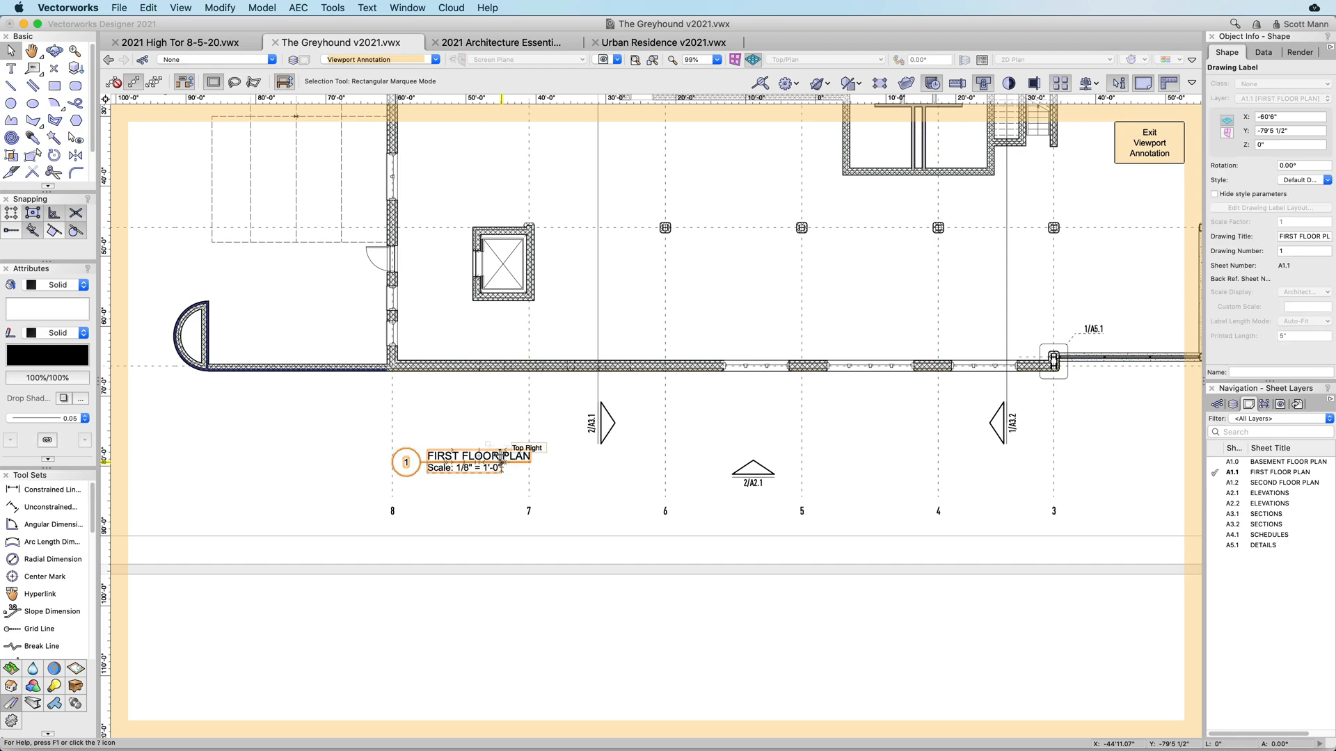
click(1326, 181)
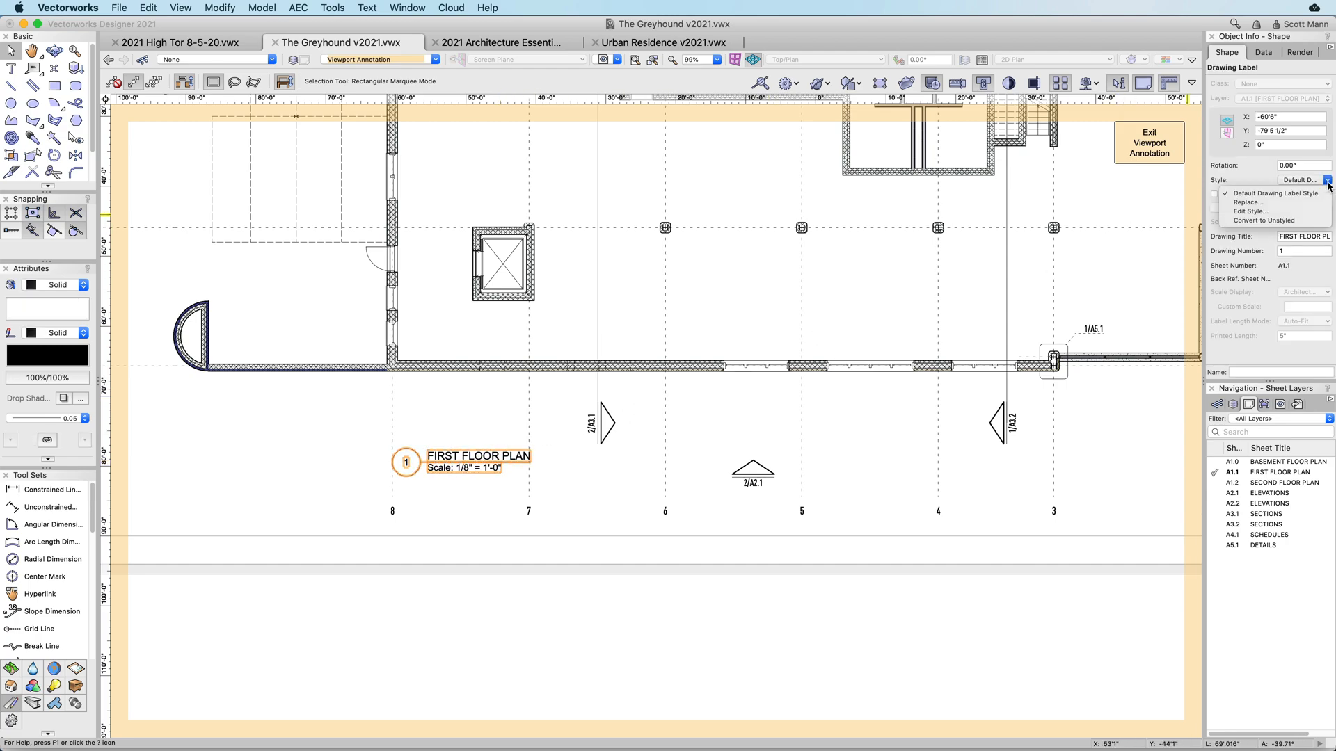
click(1240, 202)
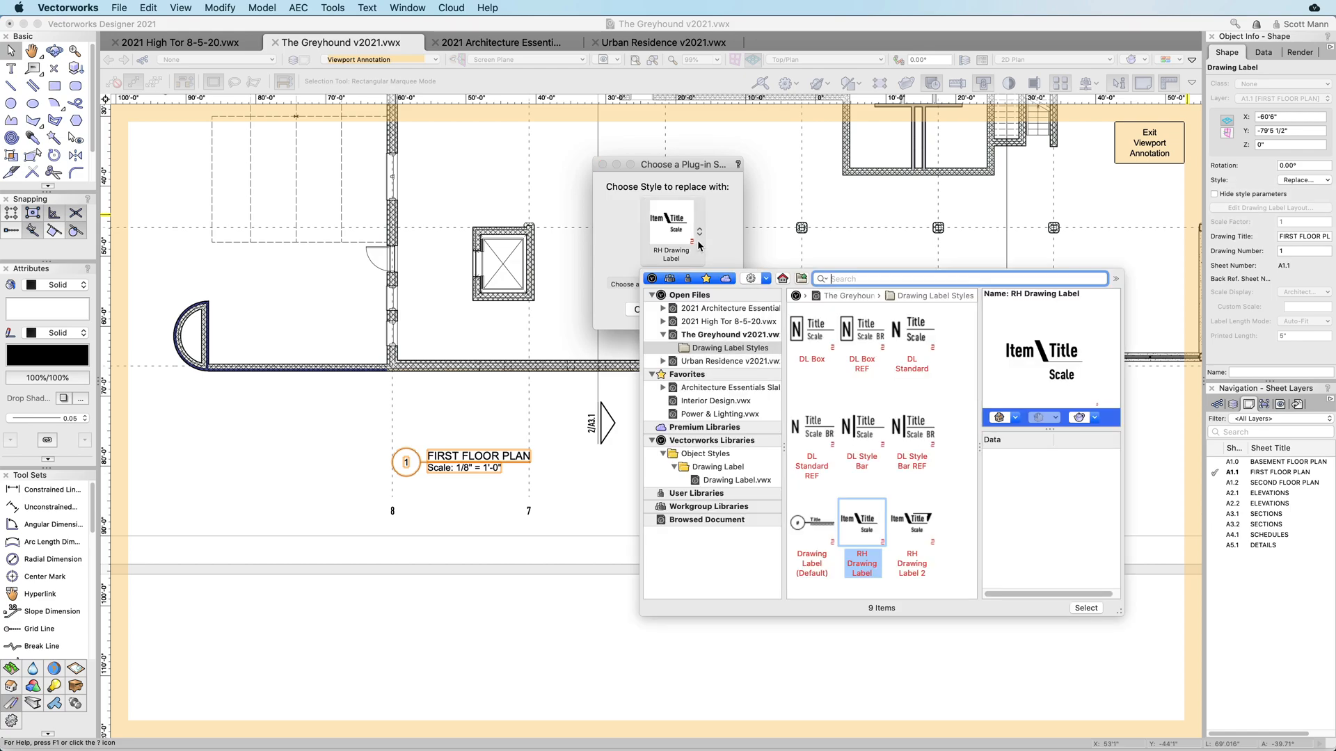
click(1086, 608)
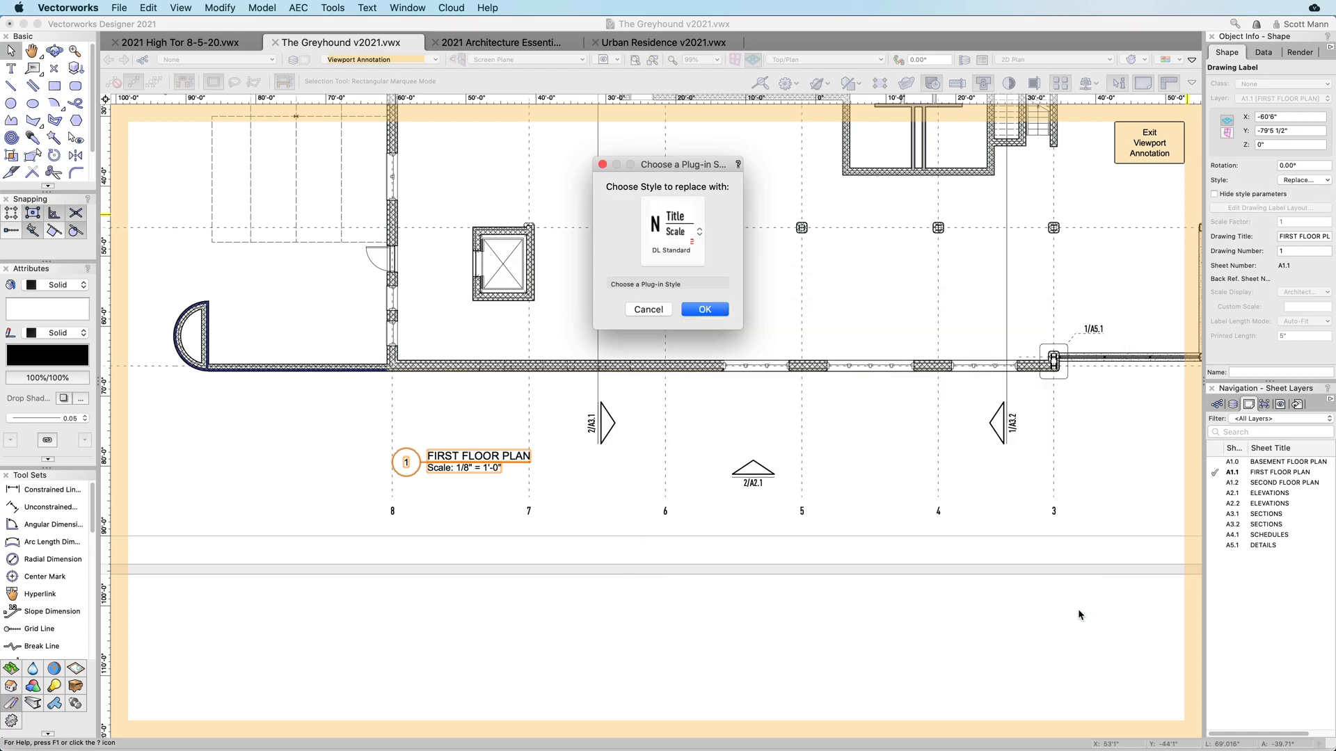
click(705, 309)
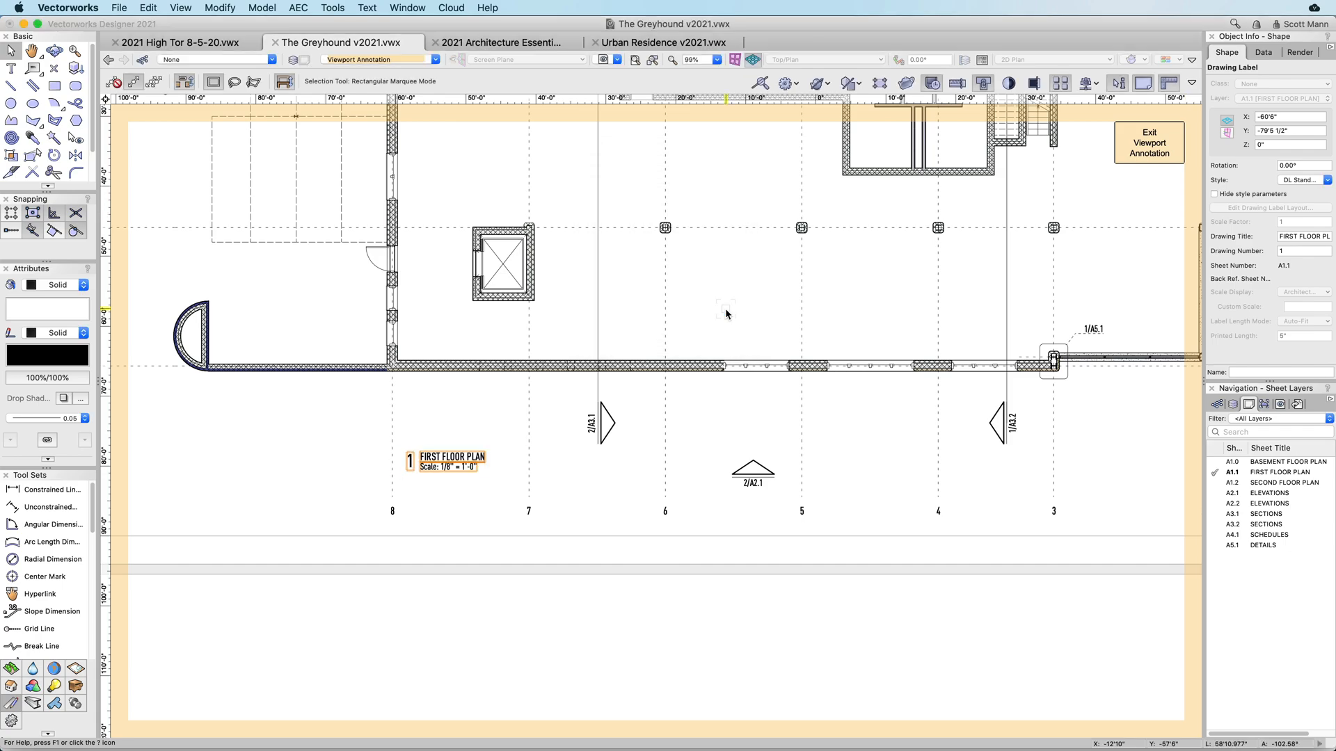
Step: Publish the twelve Urban Residence sheets as a PDF
click(667, 43)
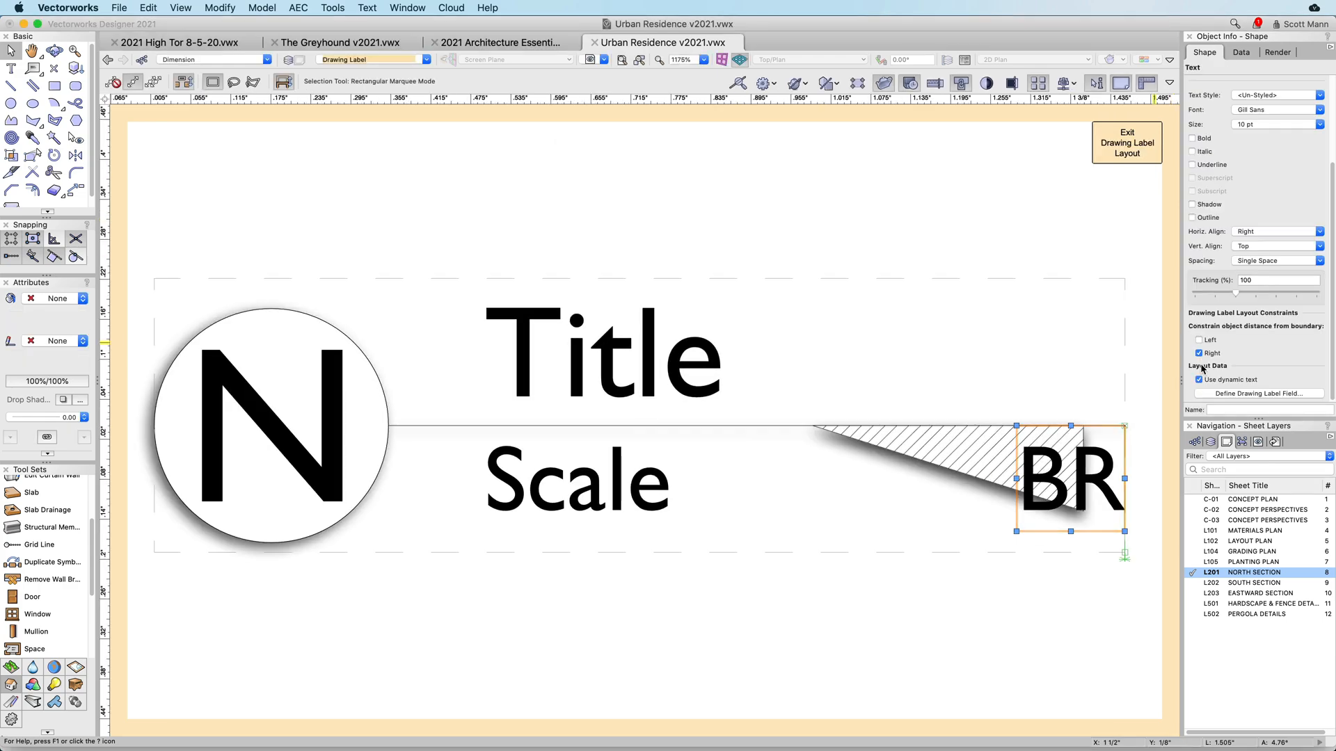
click(1258, 393)
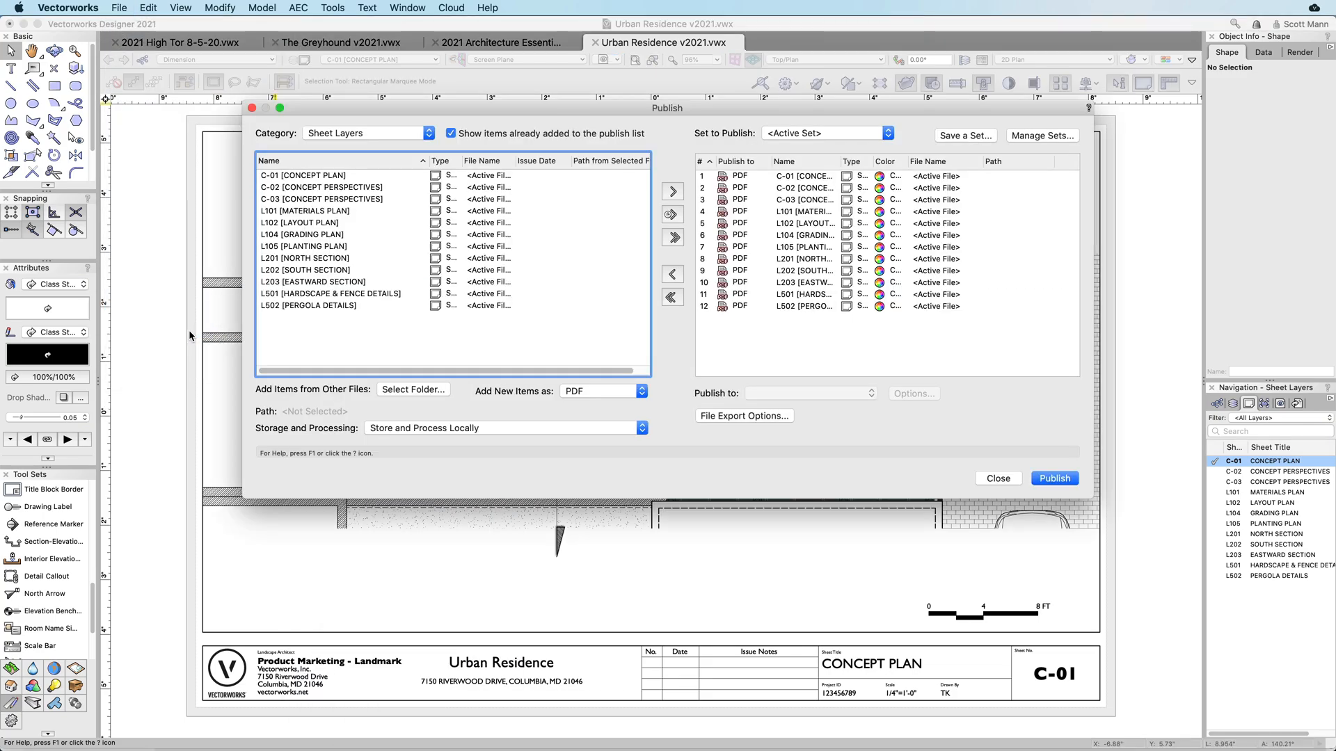
click(1054, 478)
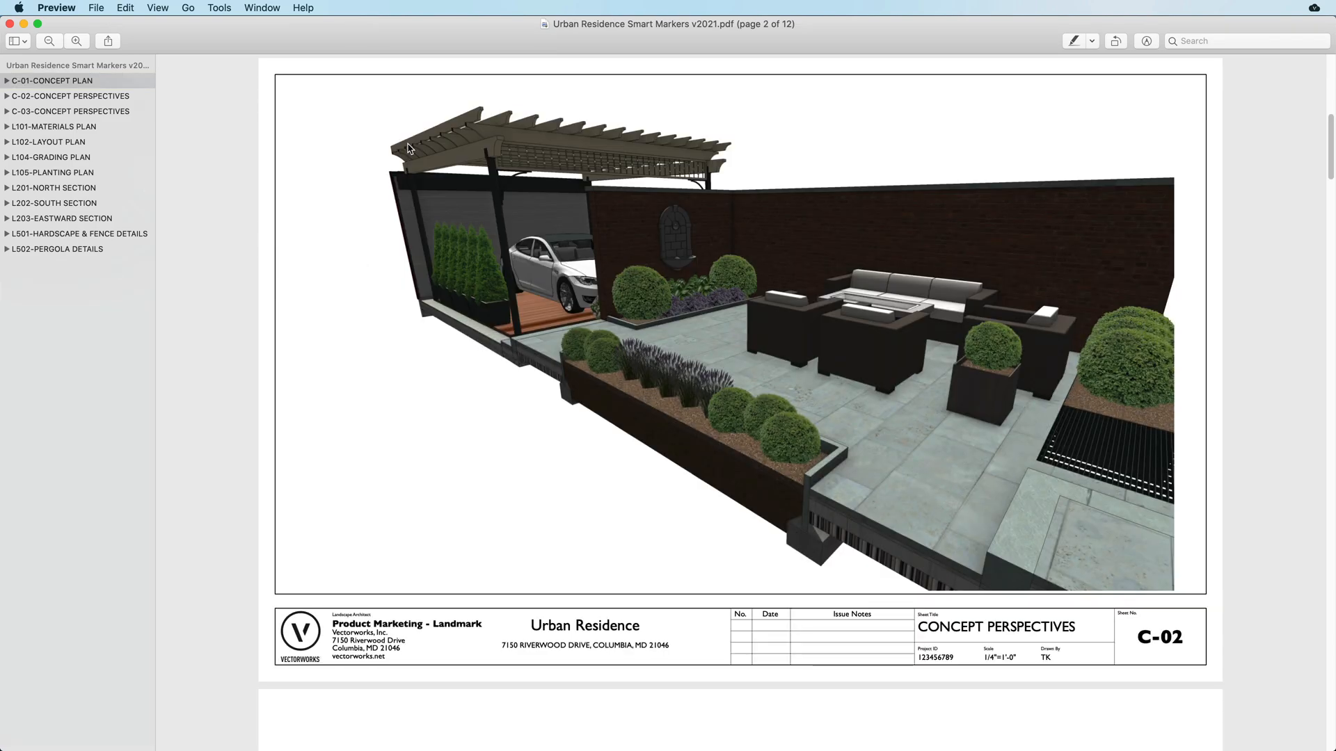
Step: Follow marker links from the Eastward Section to the Materials Plan and its detail sheet
click(50, 142)
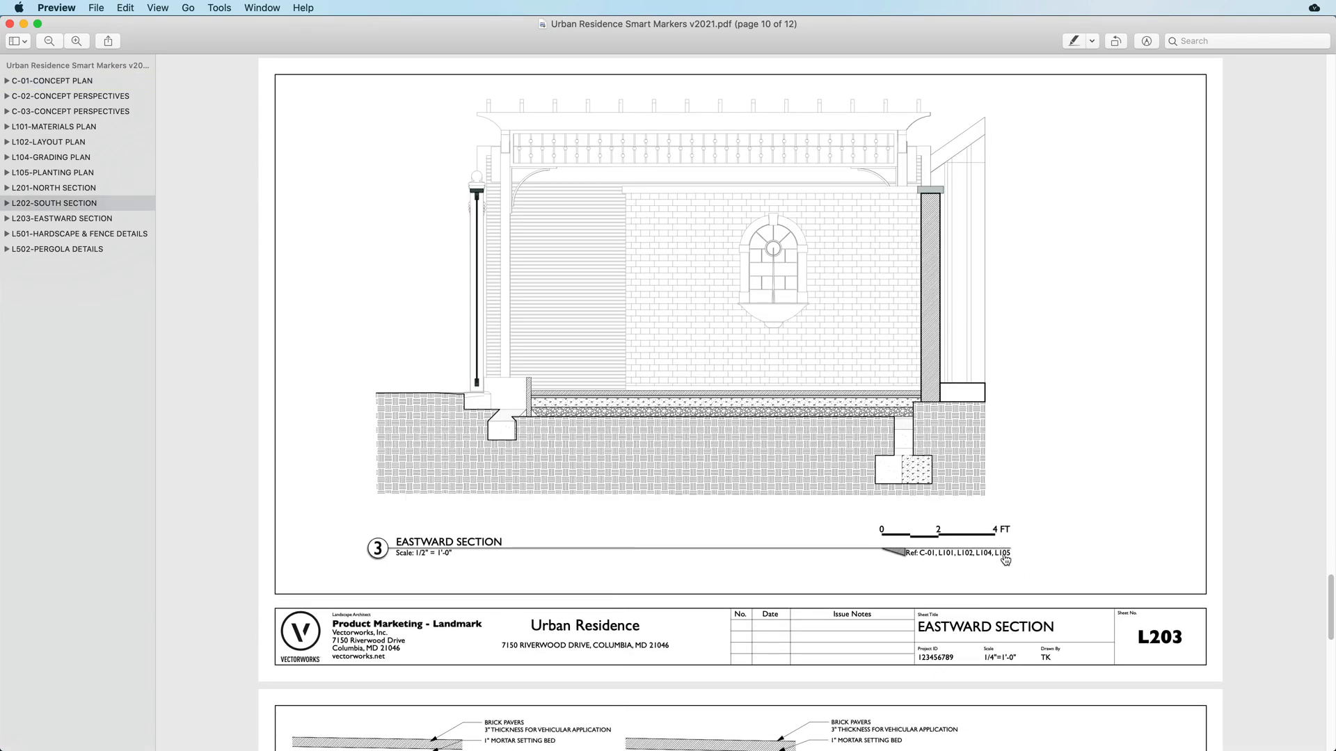
click(51, 157)
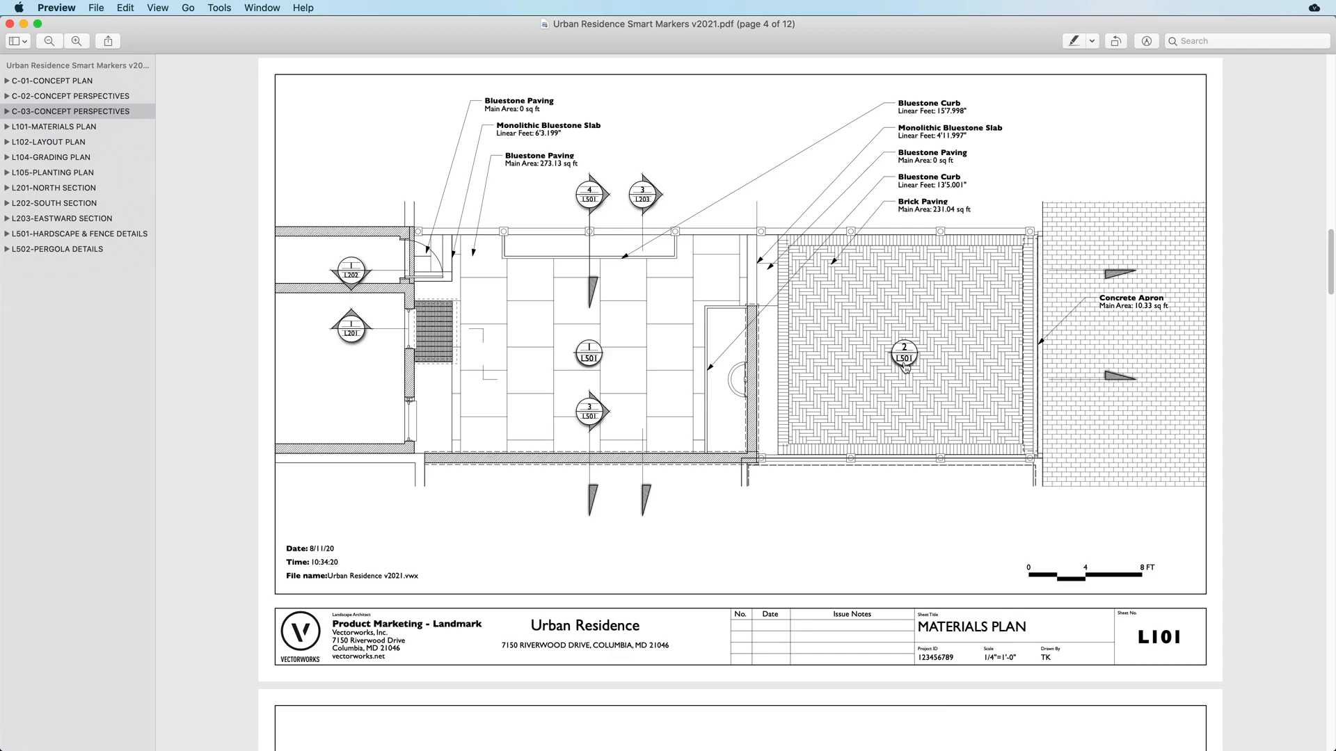
click(49, 172)
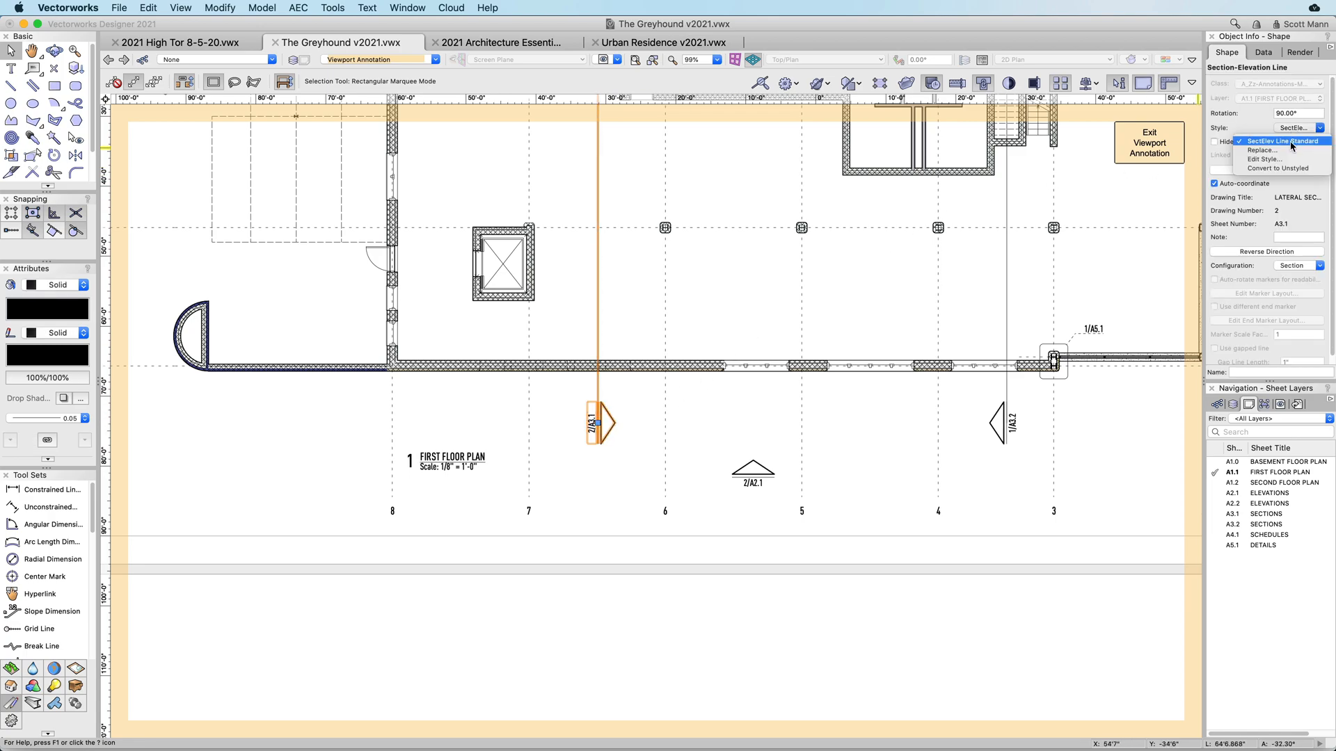
Step: Edit the Greyhound section-elevation line's shared style and confirm the changes
click(1265, 158)
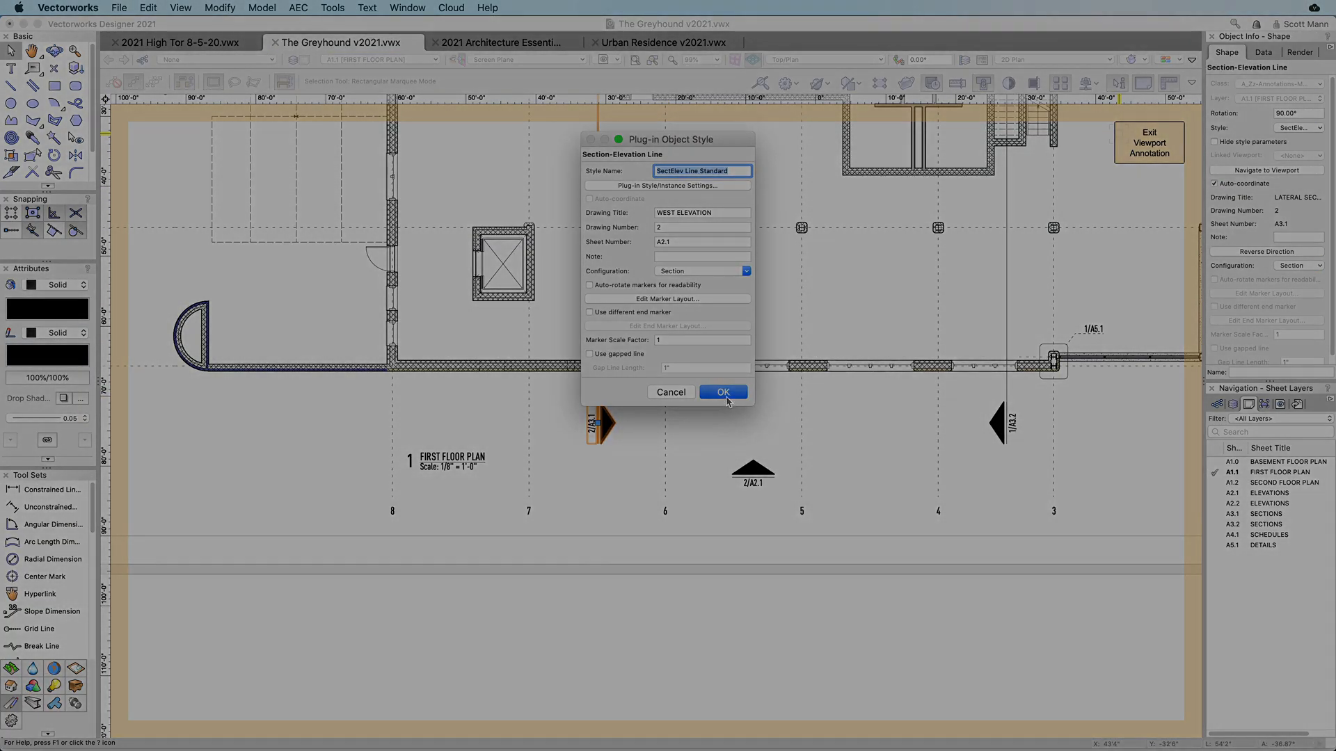
click(722, 392)
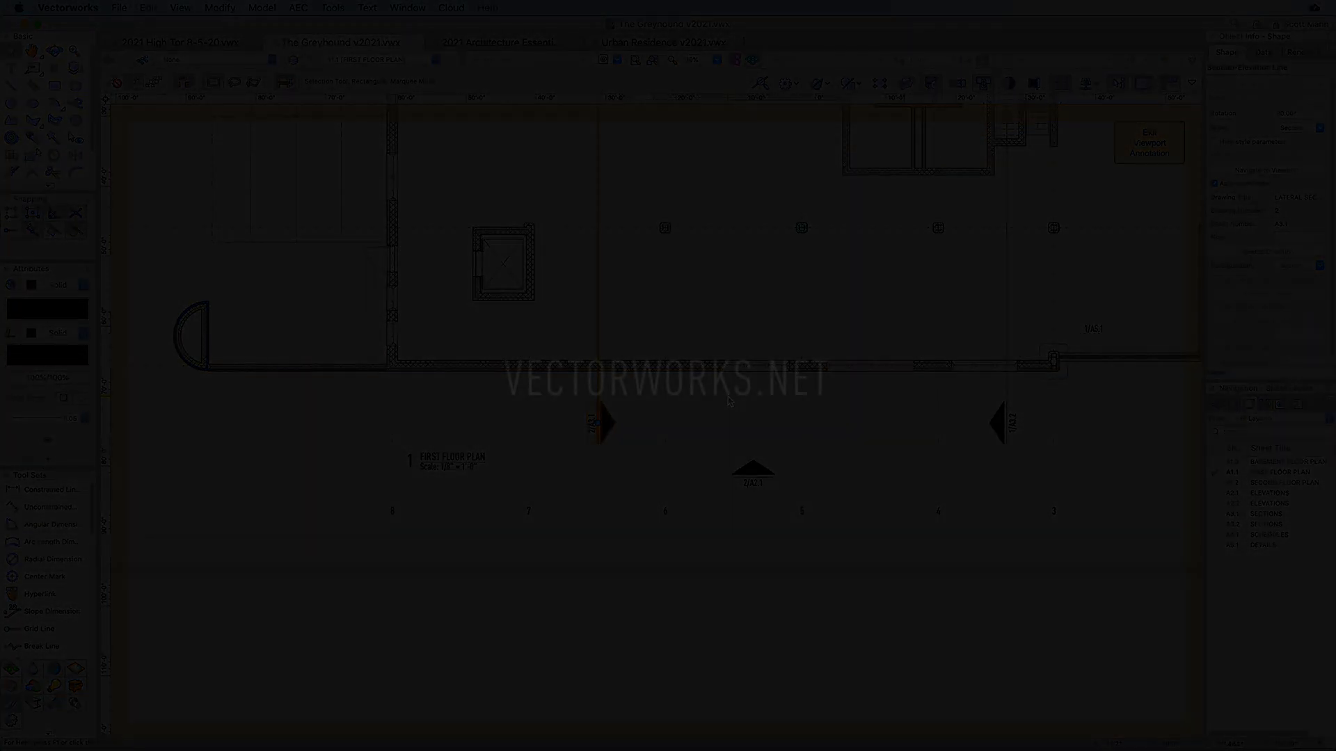